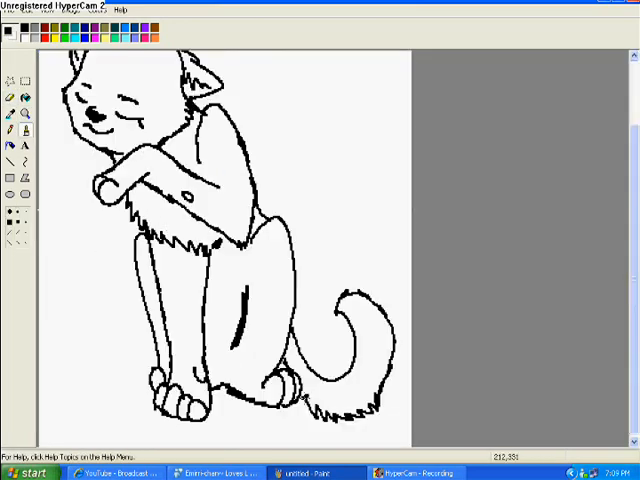
Switch from Paint to the YouTube browser window via the taskbar
click(113, 472)
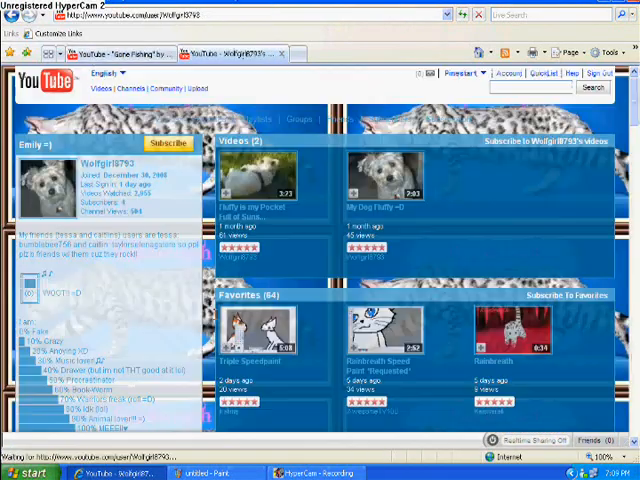
scroll(down, 3)
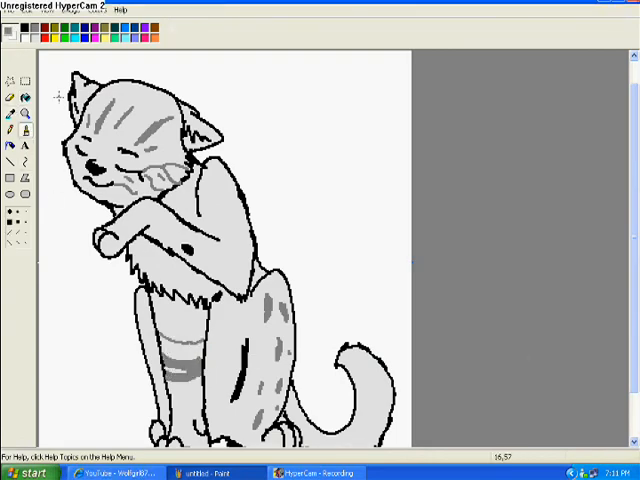
Paint a darker gray stripe across the cat's raised foreleg
drag(140, 200, 180, 250)
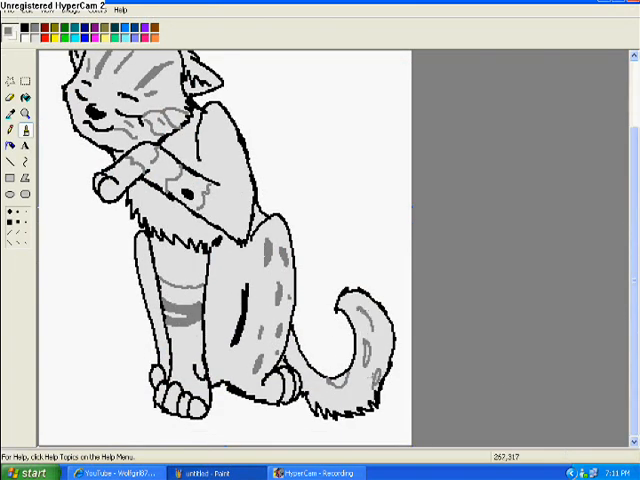
Open the Edit Colors dialog and close it without changes
click(26, 98)
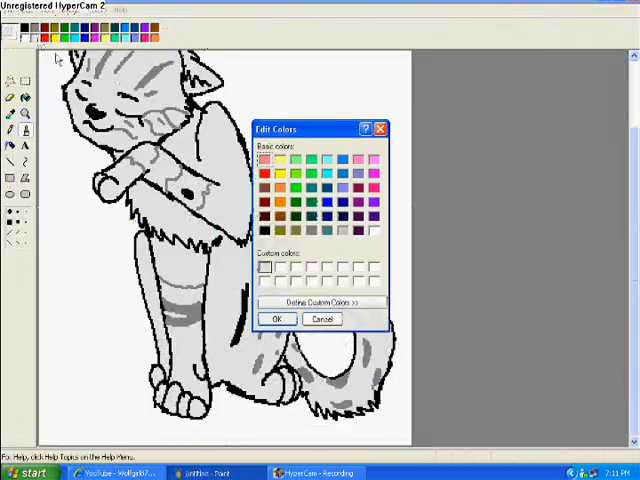
click(278, 318)
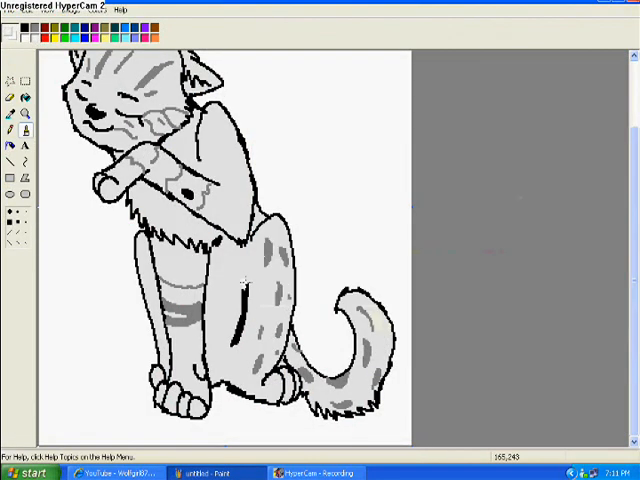